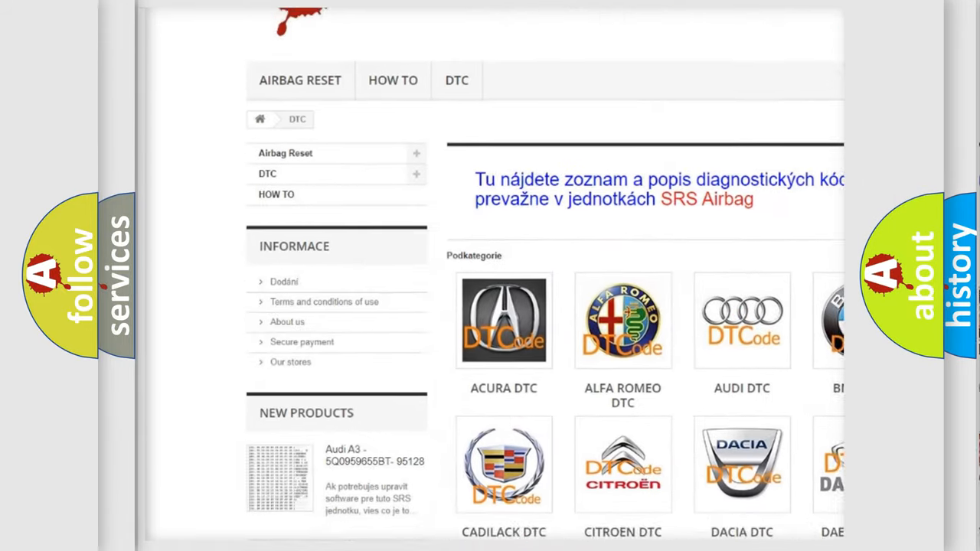
{"action": "scroll", "scroll_direction": "down", "scroll_amount": 3}
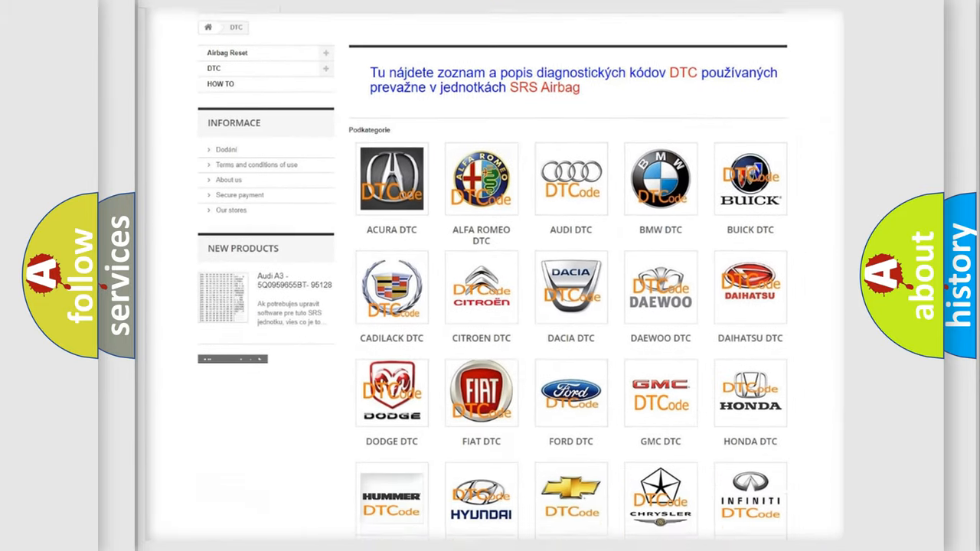
{"action": "scroll", "scroll_direction": "down", "scroll_amount": 3}
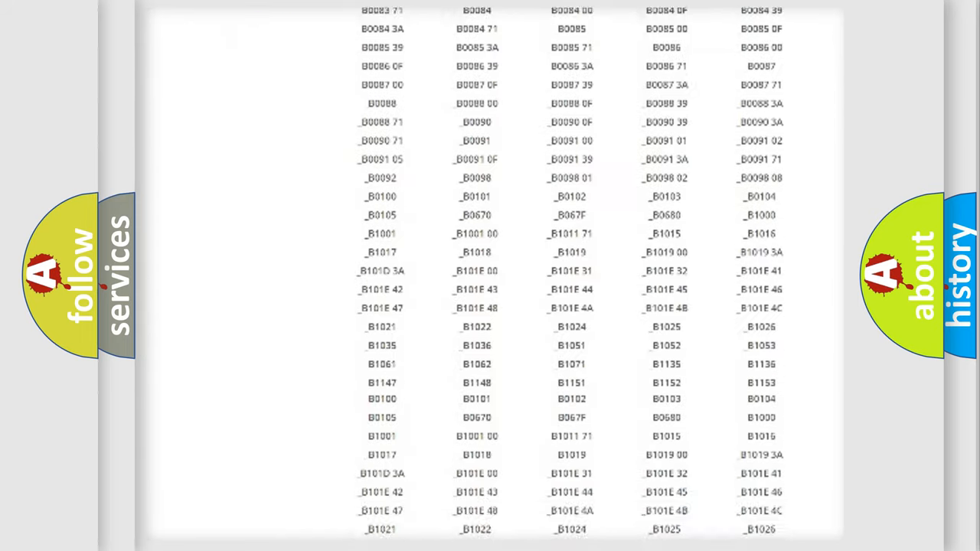
{"action": "scroll", "scroll_direction": "up", "scroll_amount": 3}
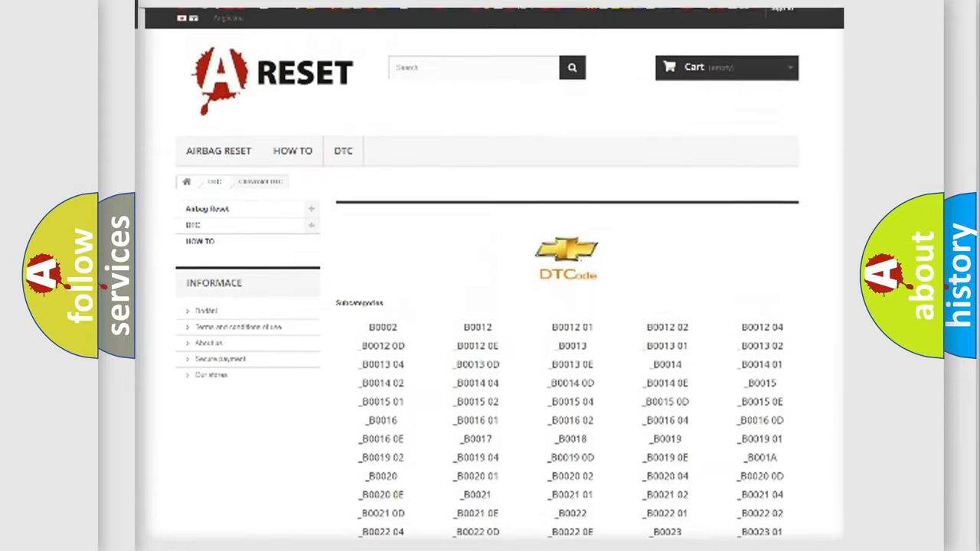